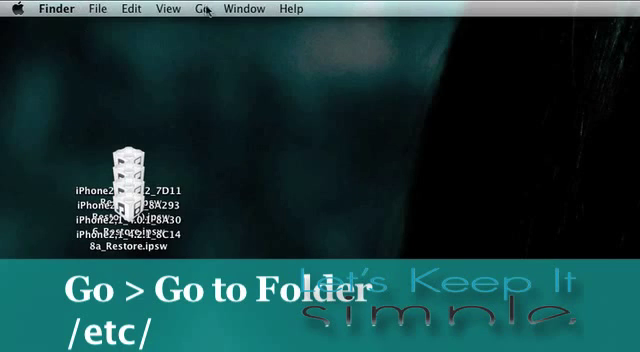
Jump Finder to the /etc/ folder via Go to Folder
left_click(204, 8)
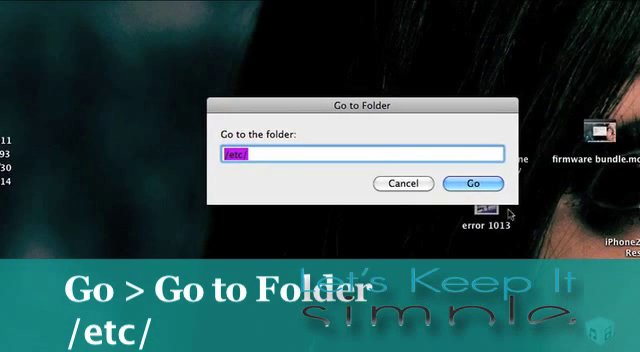
left_click(472, 184)
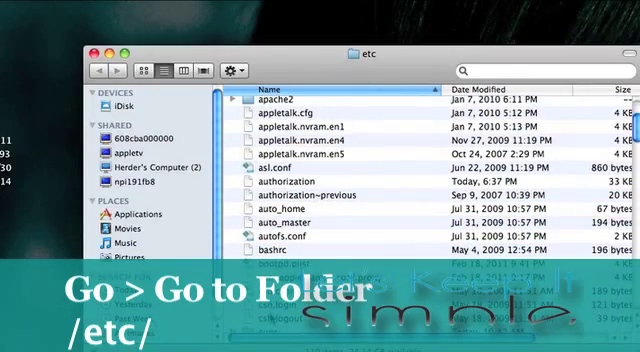
Drag the edited hosts file (74.208.105.171 gs.apple.com) into the /etc folder
scroll("down", 3)
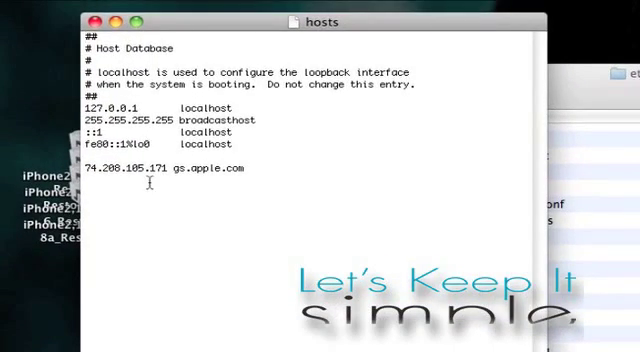
left_click_drag(150, 168, 244, 168)
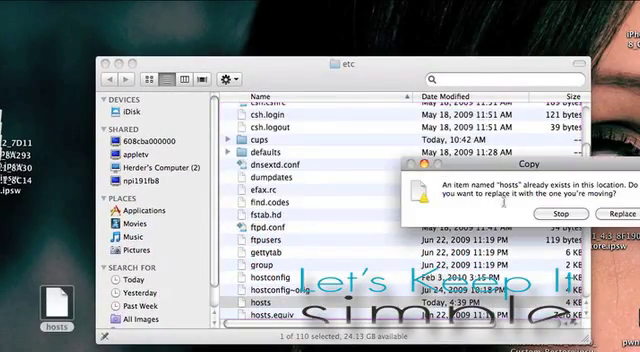
left_click(596, 212)
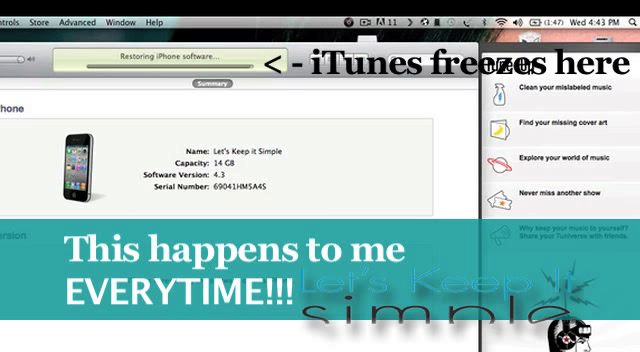
Search the Mac in Spotlight for 'recbo' to find RecBoot
left_click(624, 20)
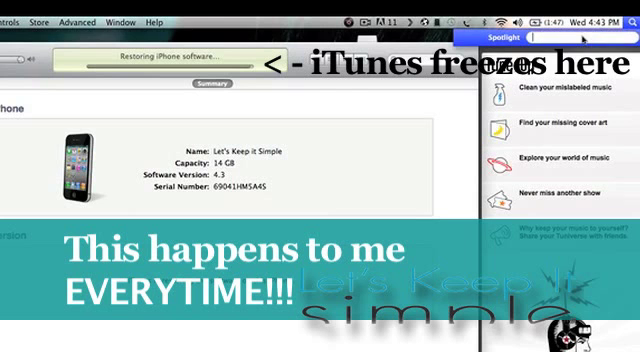
type("recbo")
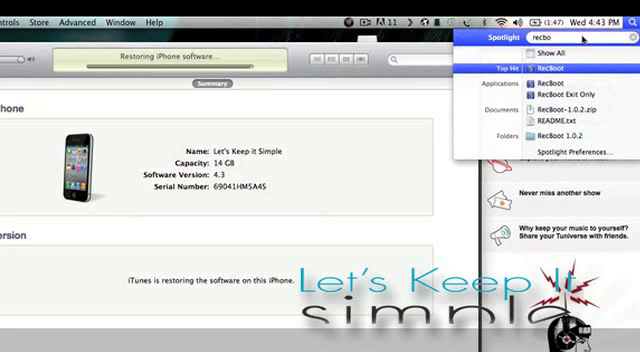